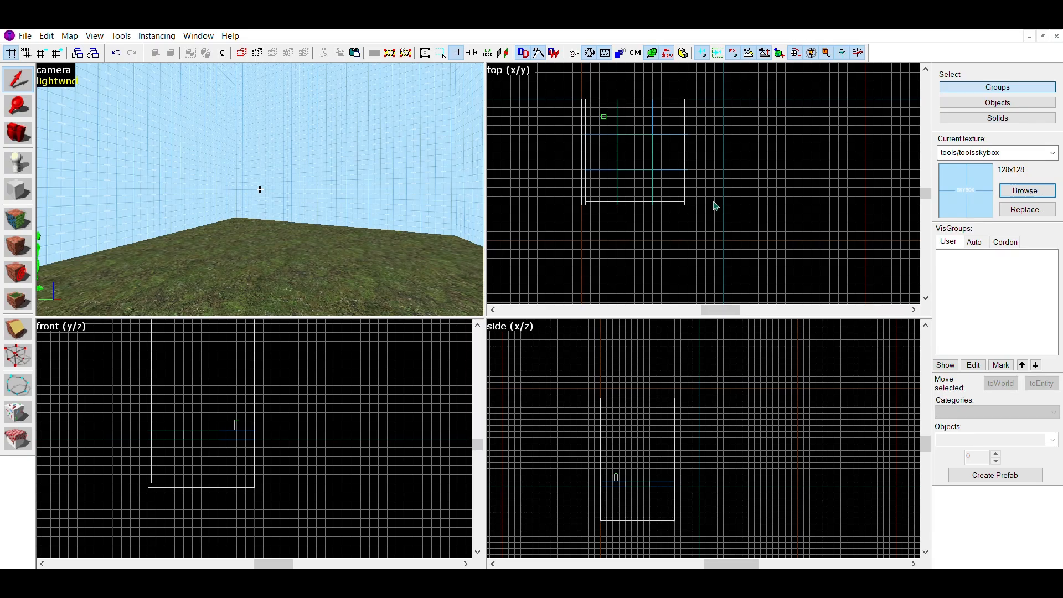
pyautogui.moveTo(253, 203)
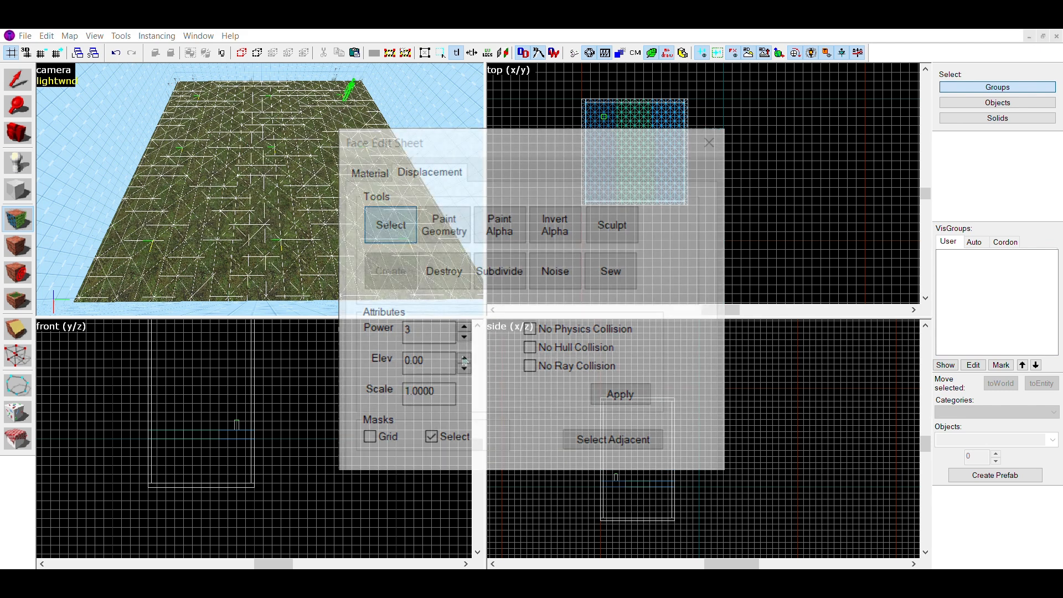
# Select the grass floor face to convert it into a power 3 displacement surface.
pyautogui.click(709, 143)
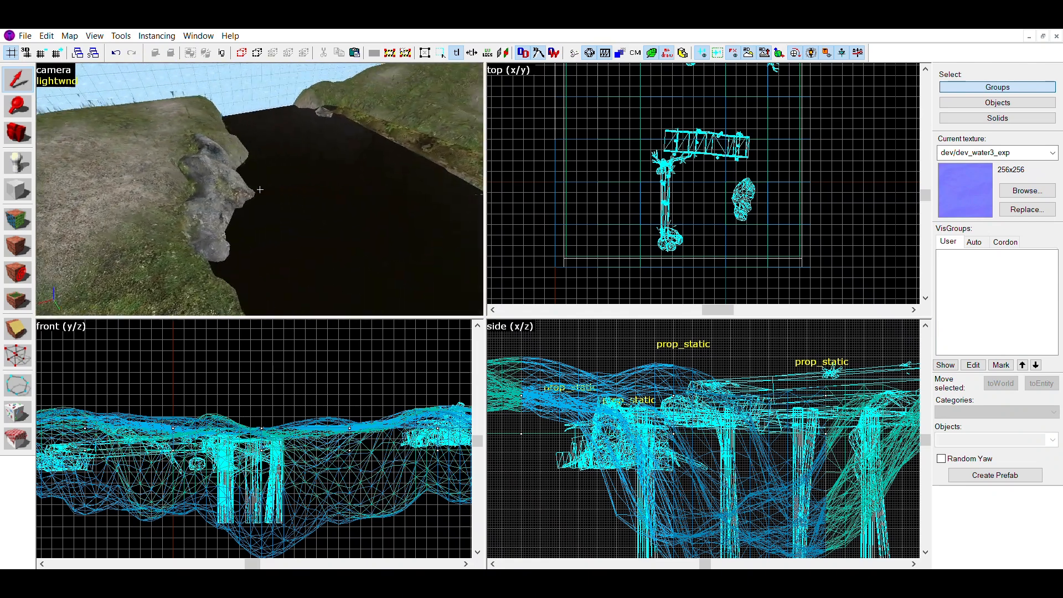
# Place a prop_static rock/bridge model on the riverbank beside the dev_water3_exp channel.
pyautogui.click(744, 200)
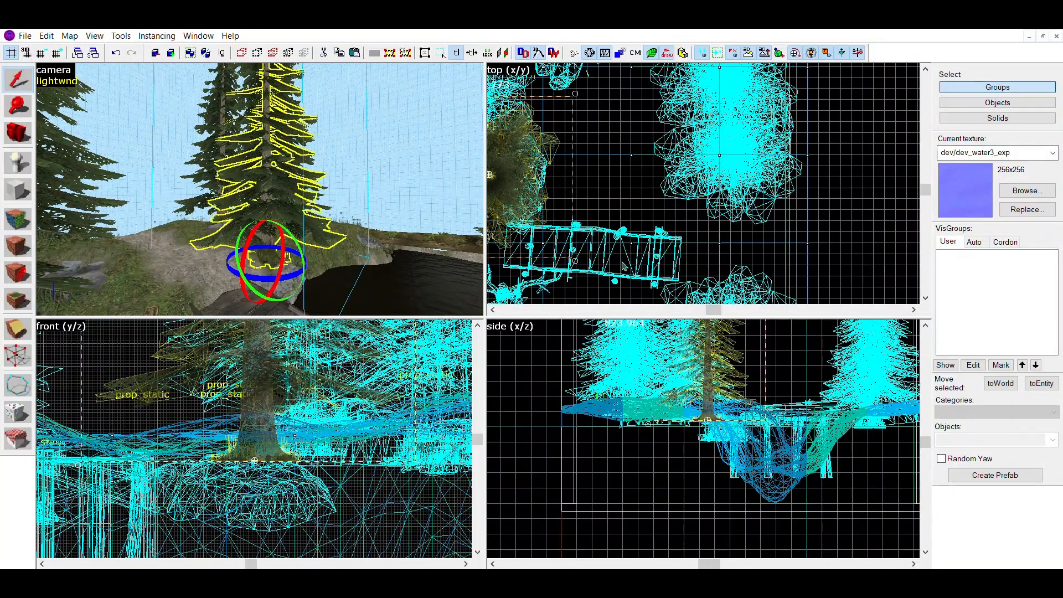
pyautogui.moveTo(978, 127)
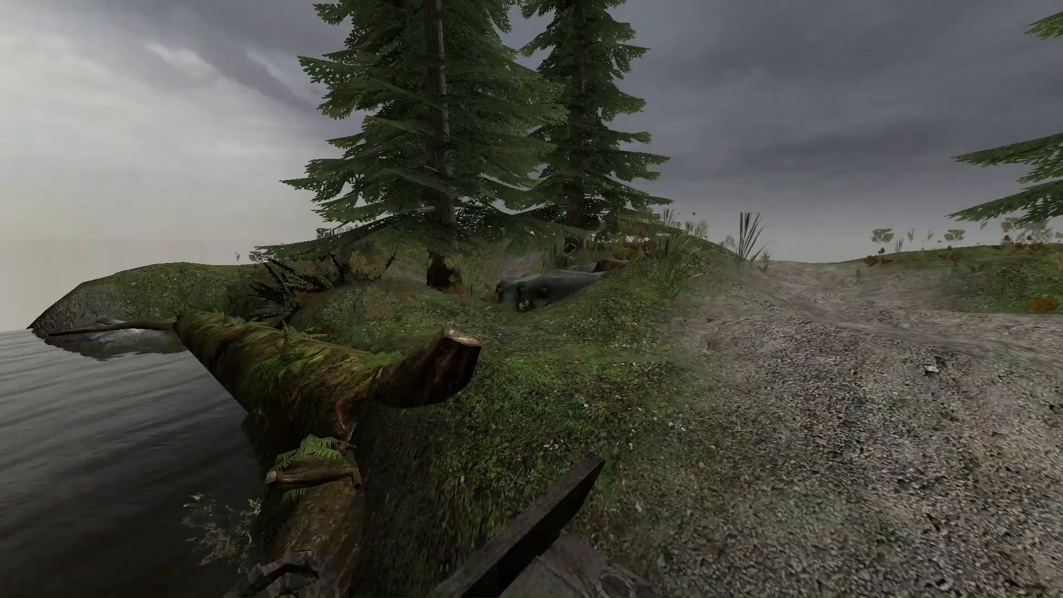
pyautogui.moveTo(532, 299)
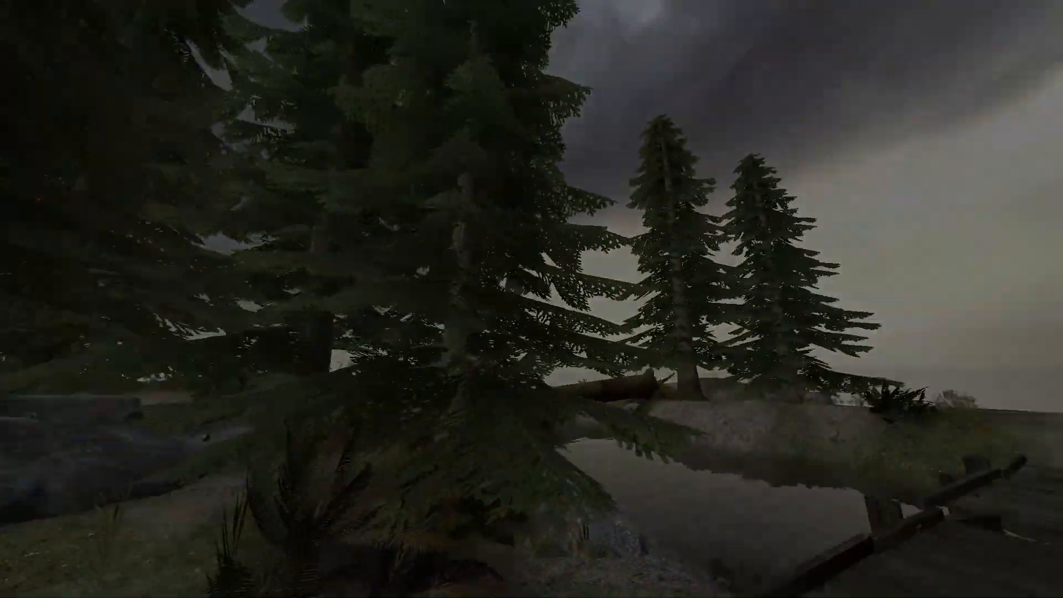